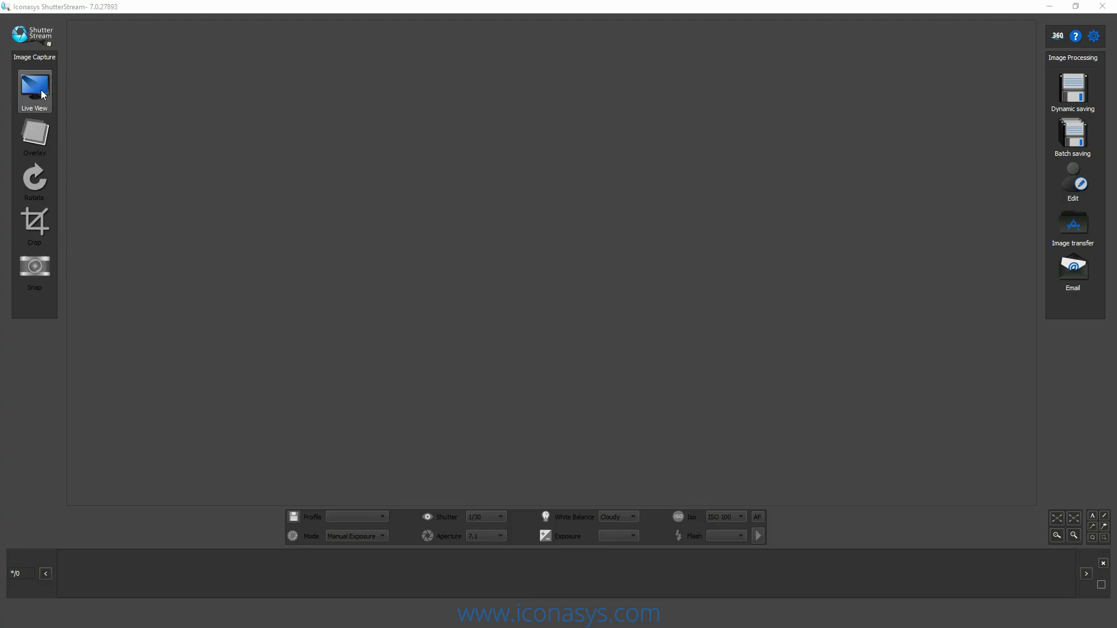
# Start the live camera preview of the butterfly and set the shutter speed to 1/30.
pyautogui.click(34, 87)
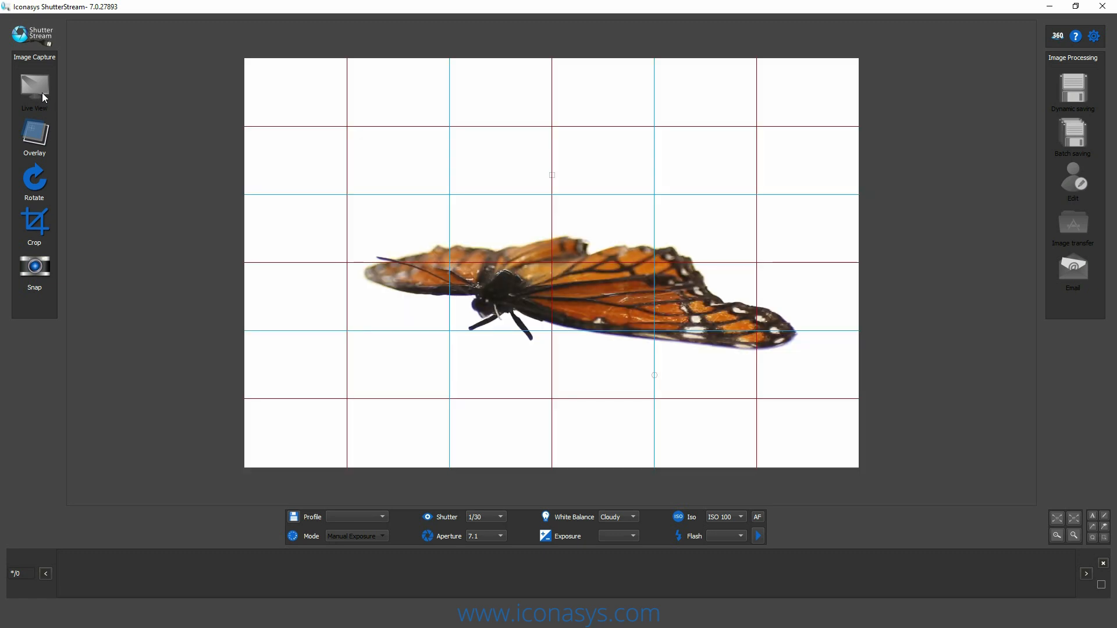
pyautogui.moveTo(33, 85)
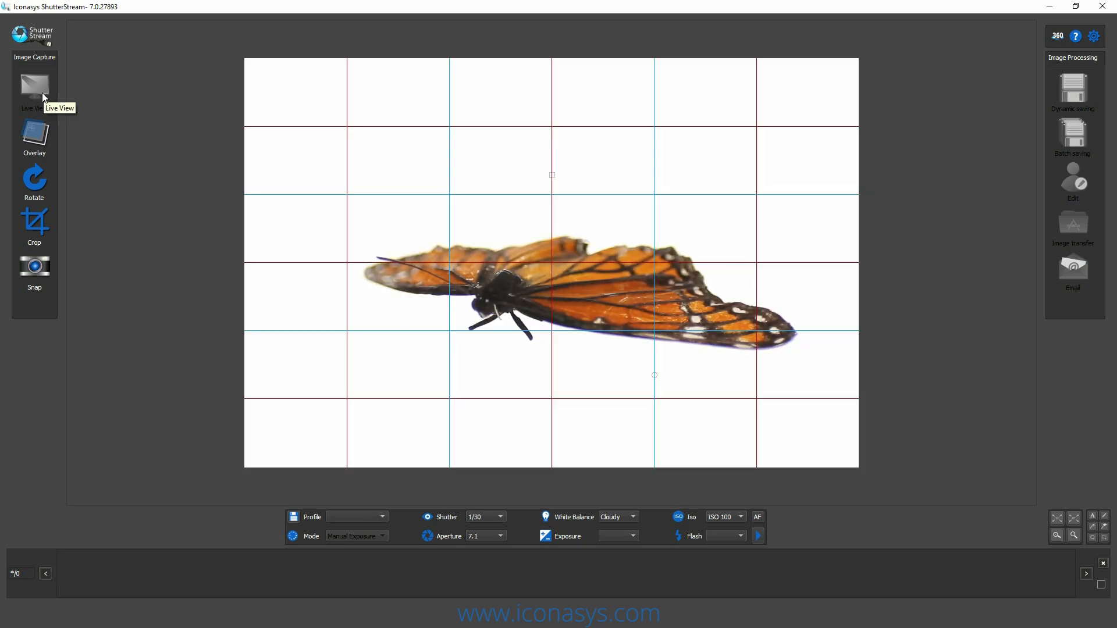
pyautogui.click(499, 517)
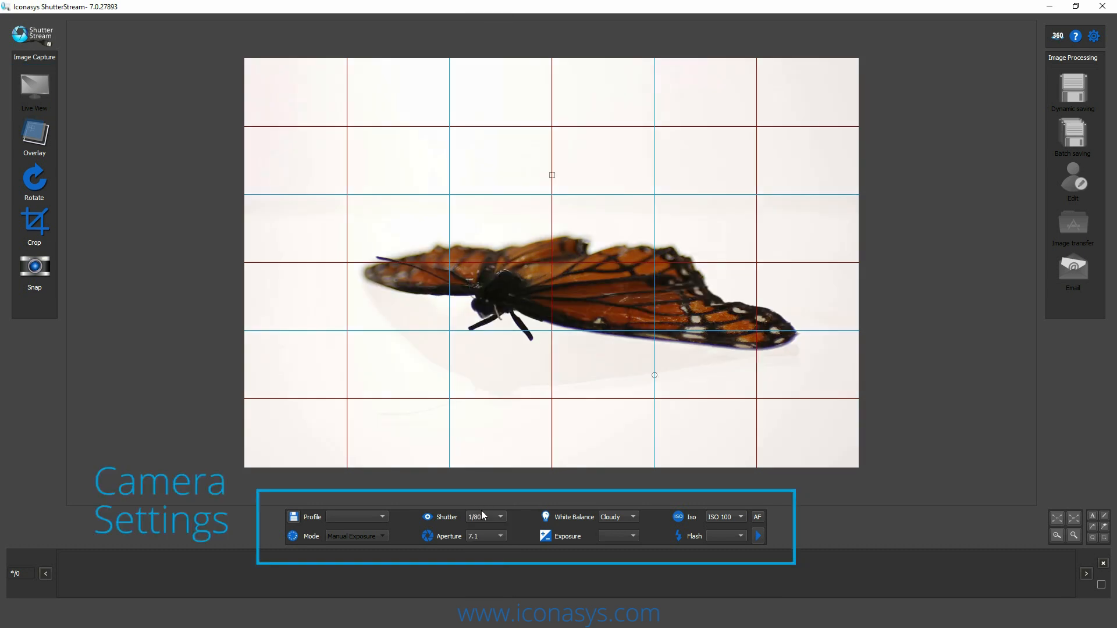
pyautogui.click(499, 517)
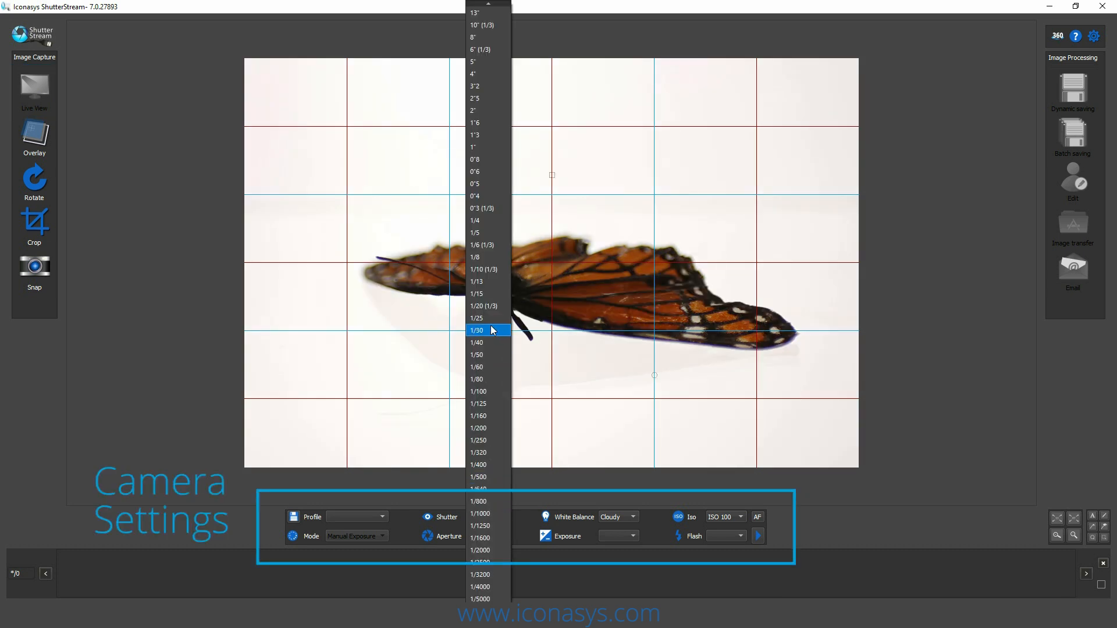
pyautogui.click(477, 329)
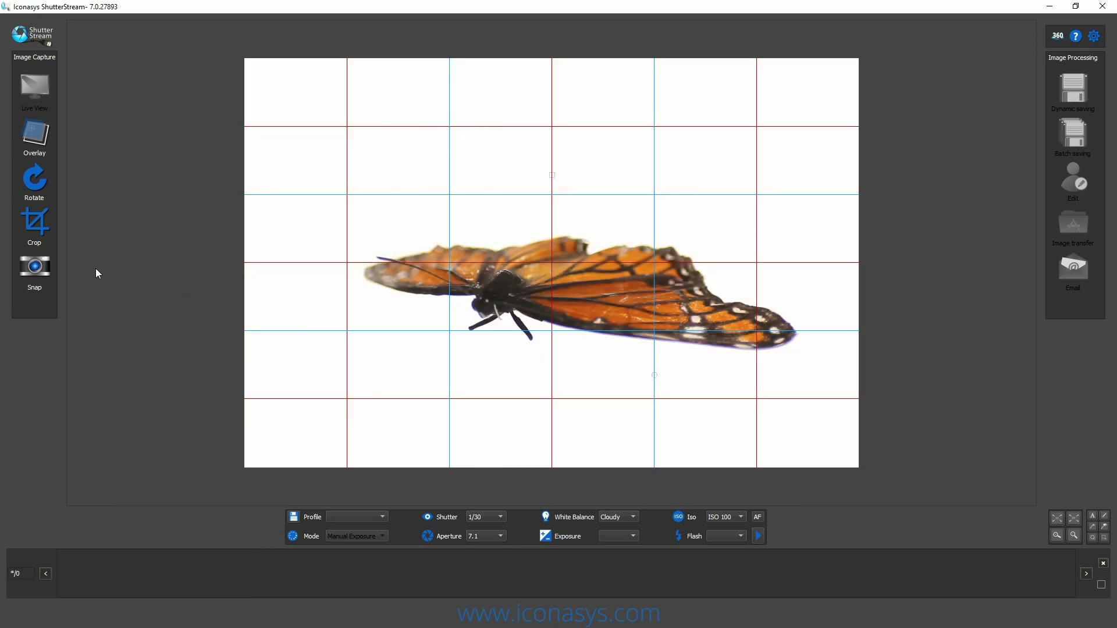
# Snap a still photo of the butterfly and zoom in to inspect the wing detail, then fit it back.
pyautogui.click(33, 272)
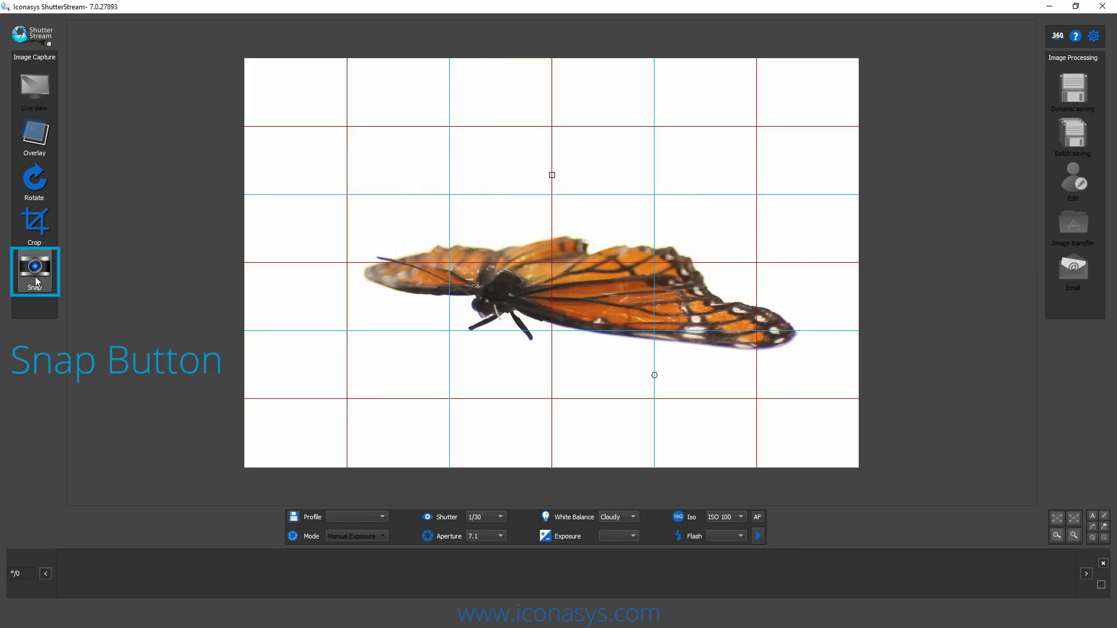
pyautogui.click(34, 271)
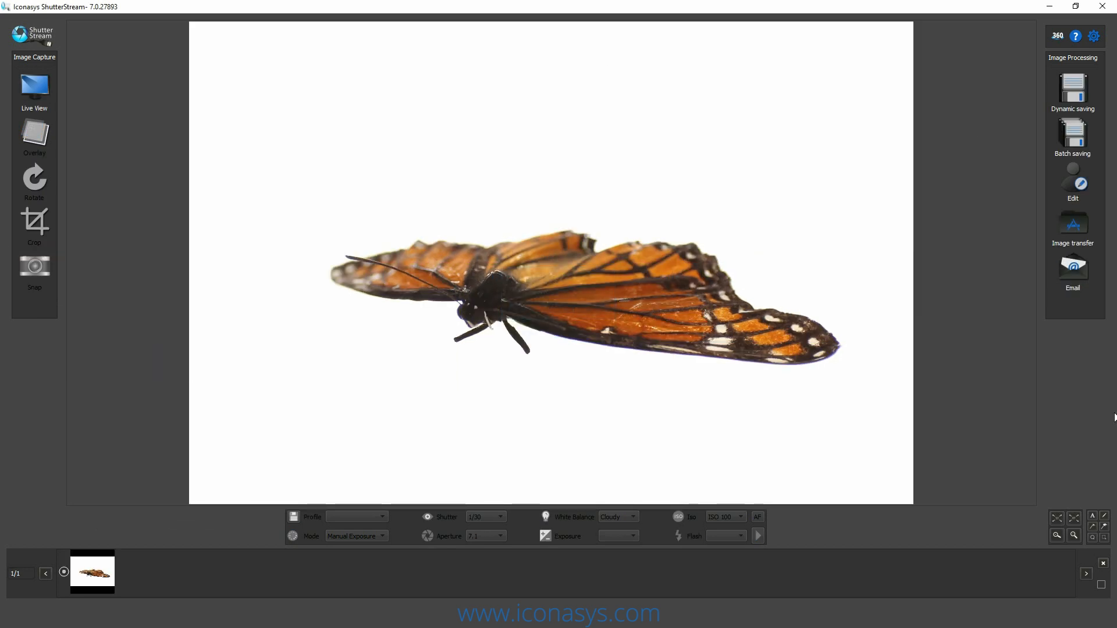
pyautogui.click(1058, 517)
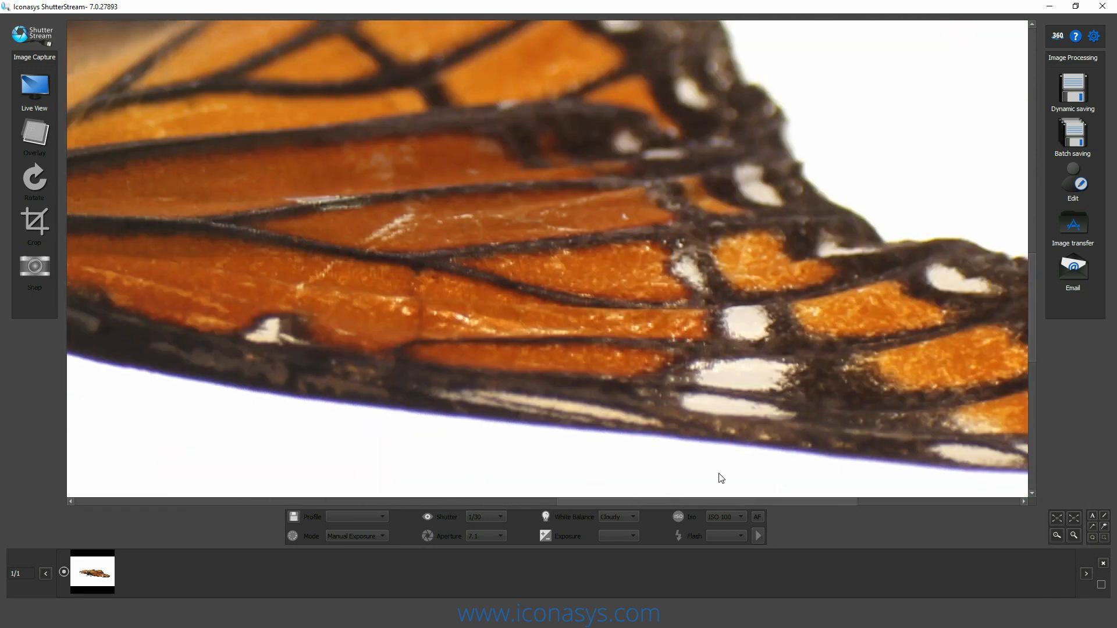
pyautogui.click(1074, 519)
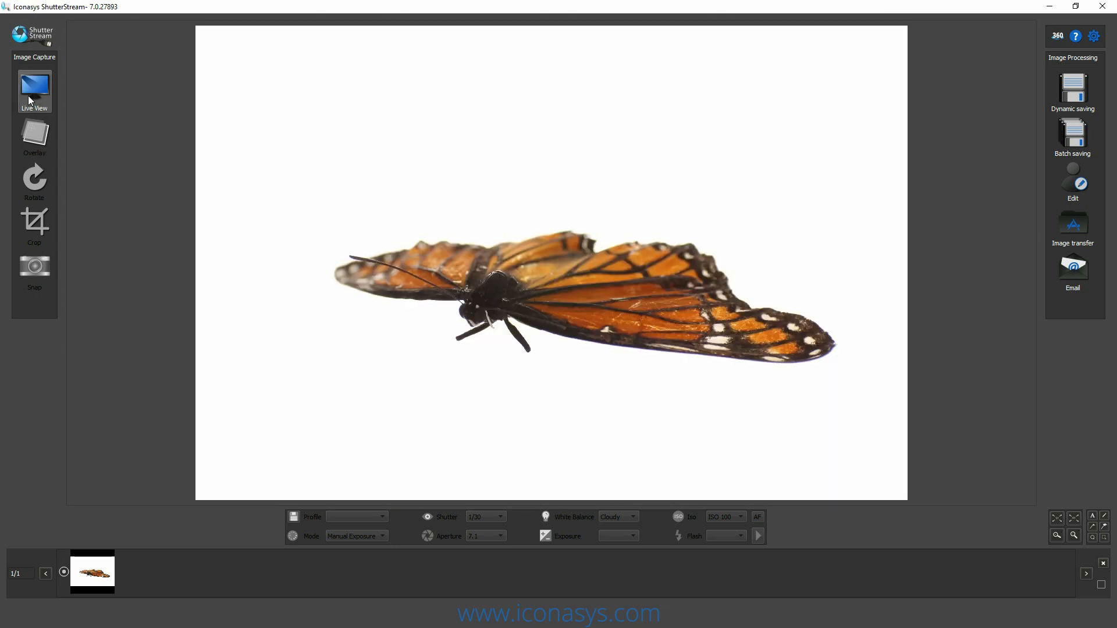
# Return to the live preview and bring up the Focus Stacking settings beside it.
pyautogui.click(34, 271)
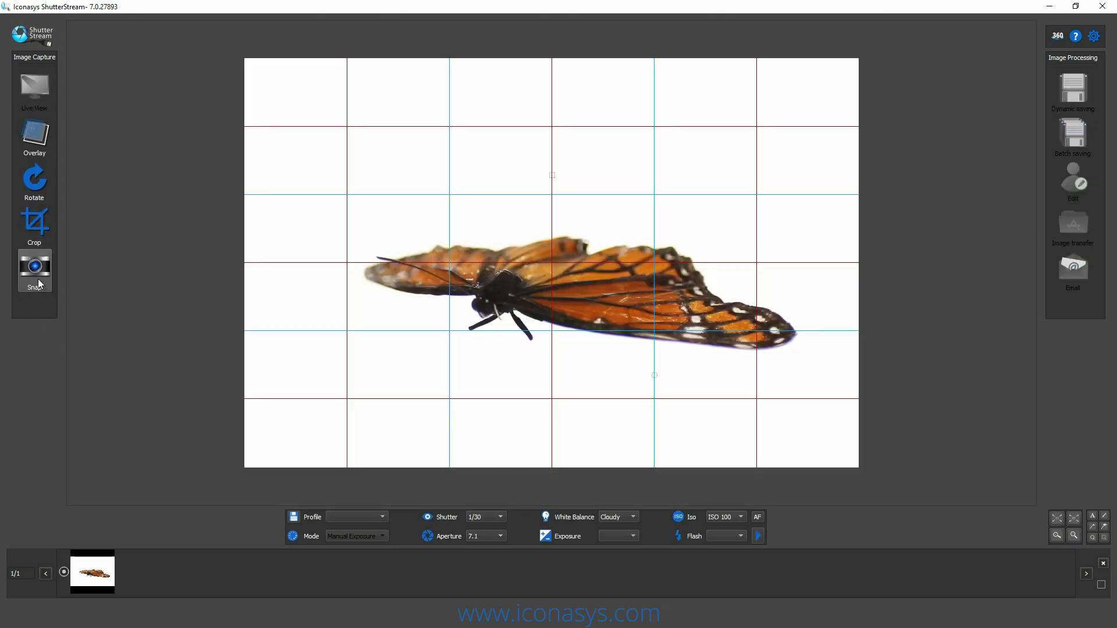
pyautogui.click(34, 271)
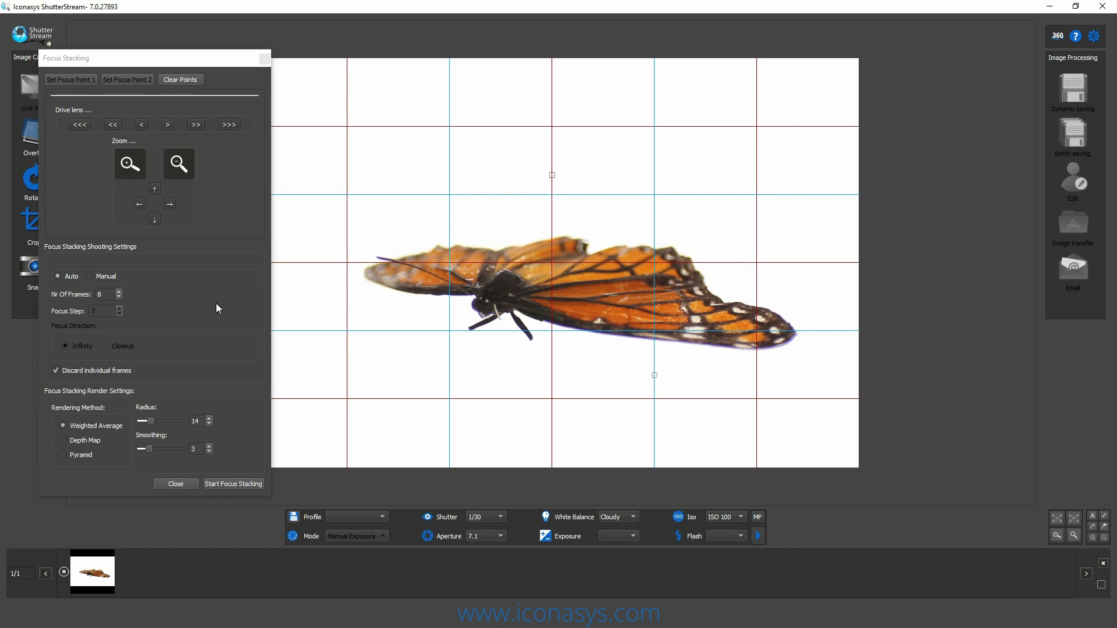
pyautogui.moveTo(179, 98)
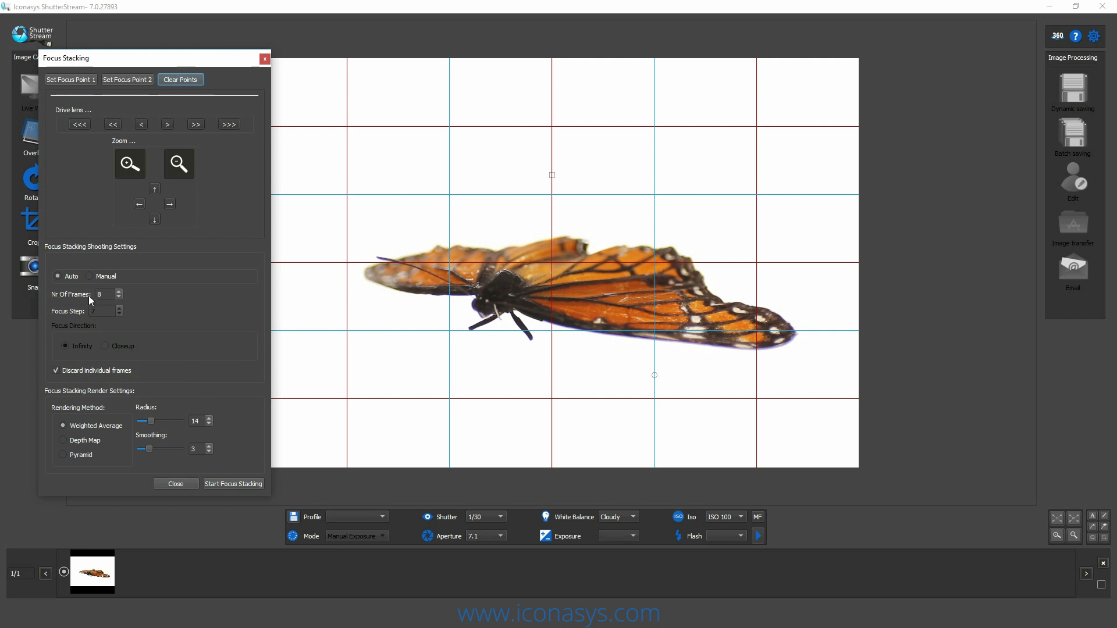
pyautogui.moveTo(120, 323)
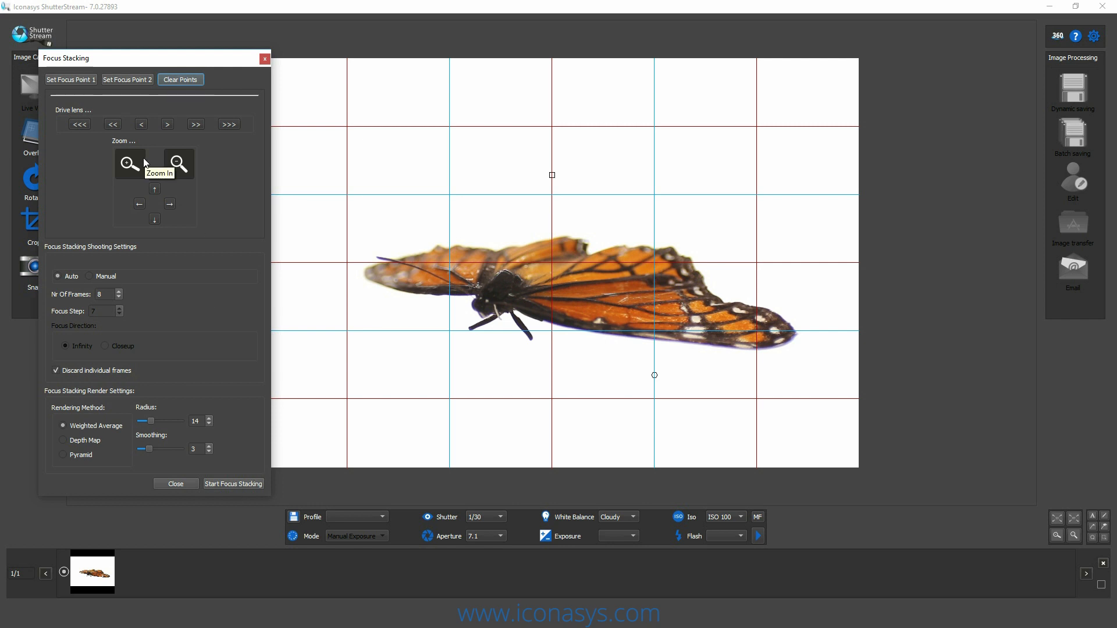
pyautogui.moveTo(661, 369)
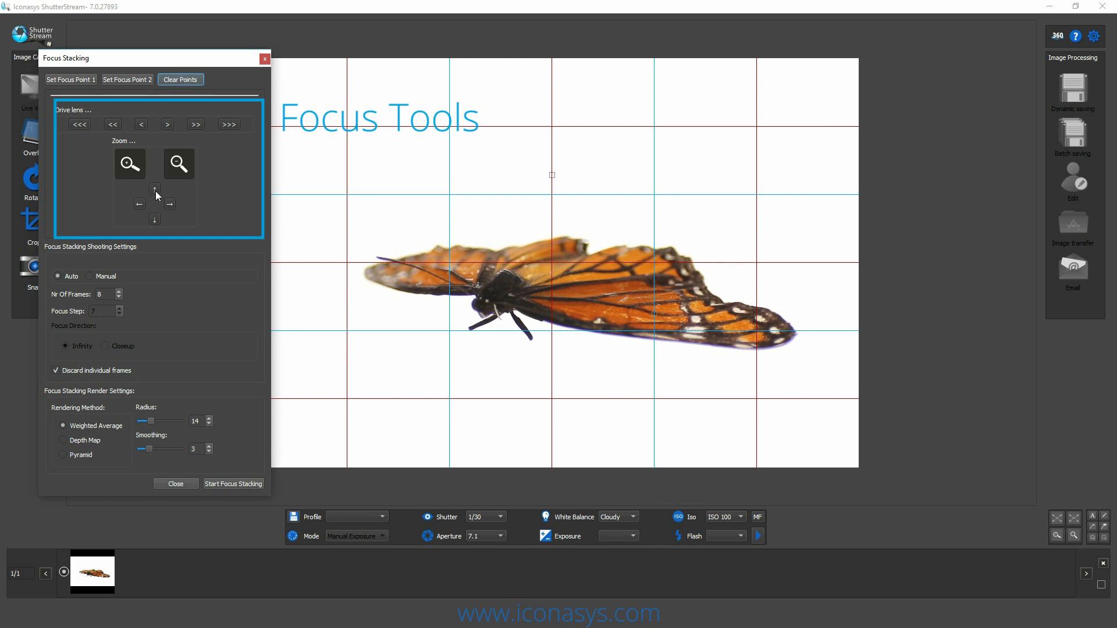
# Refocus the lens onto the near wing edge and record it as Focus Point 1.
pyautogui.click(129, 164)
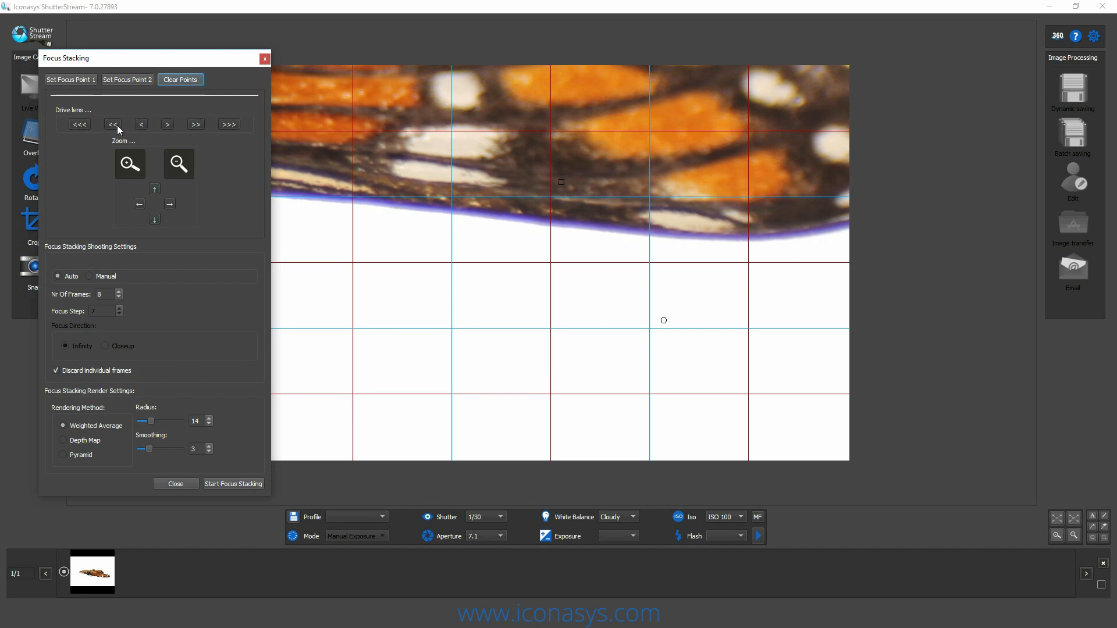
pyautogui.click(167, 125)
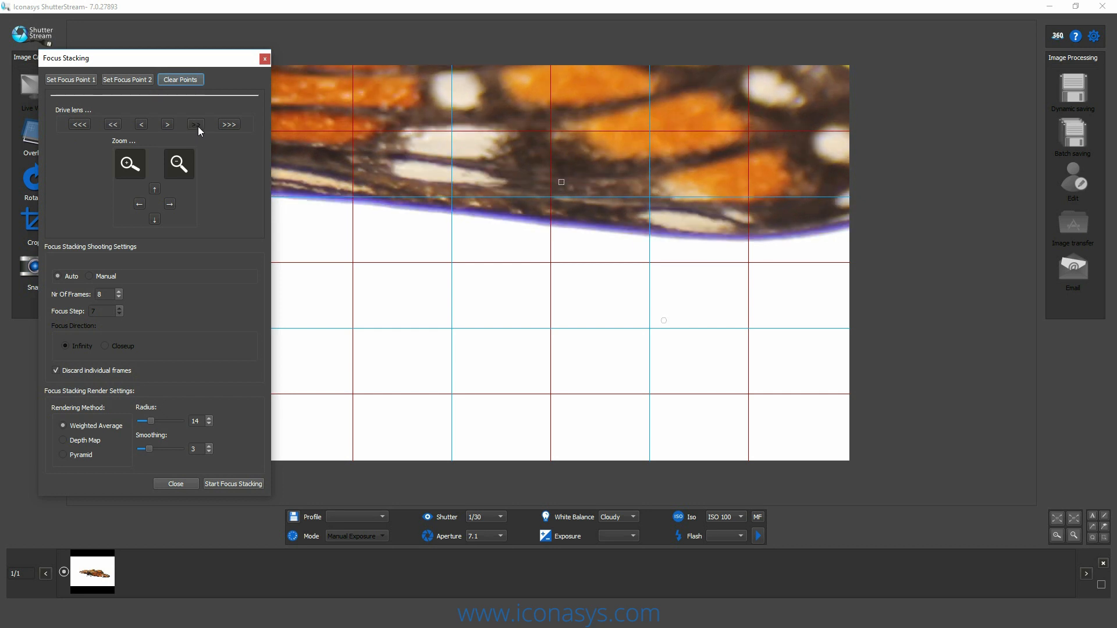
pyautogui.moveTo(85, 87)
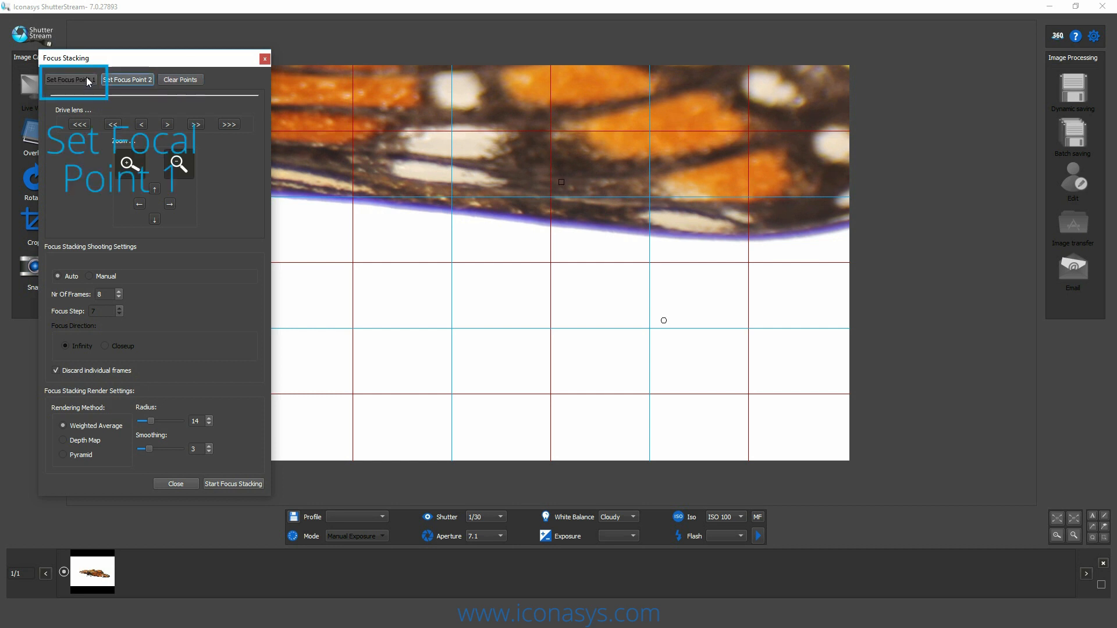
pyautogui.click(177, 164)
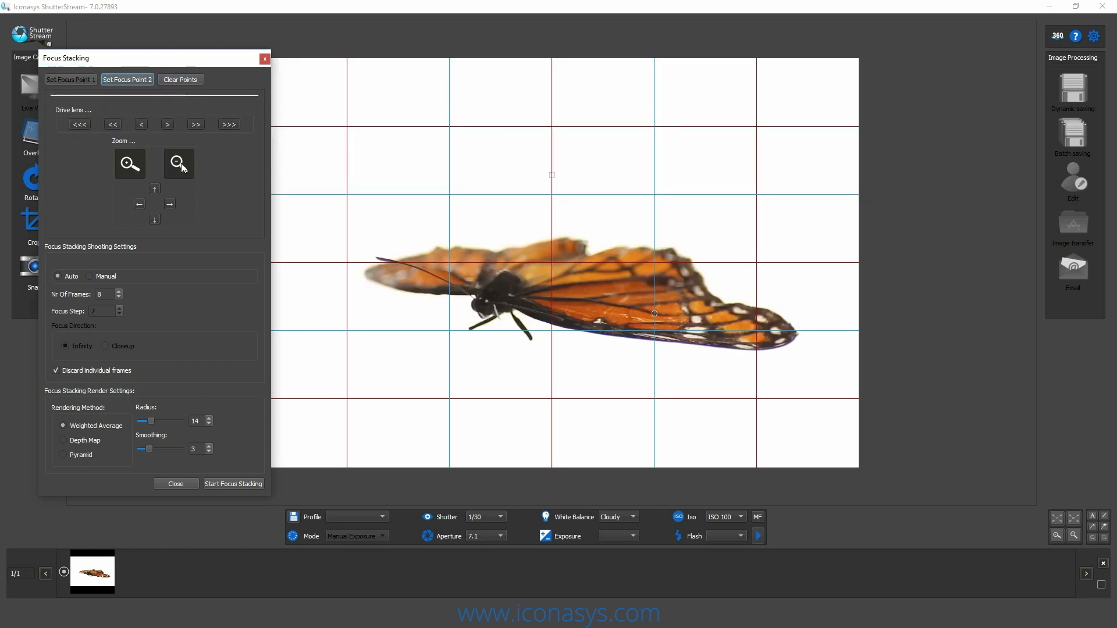
pyautogui.moveTo(178, 163)
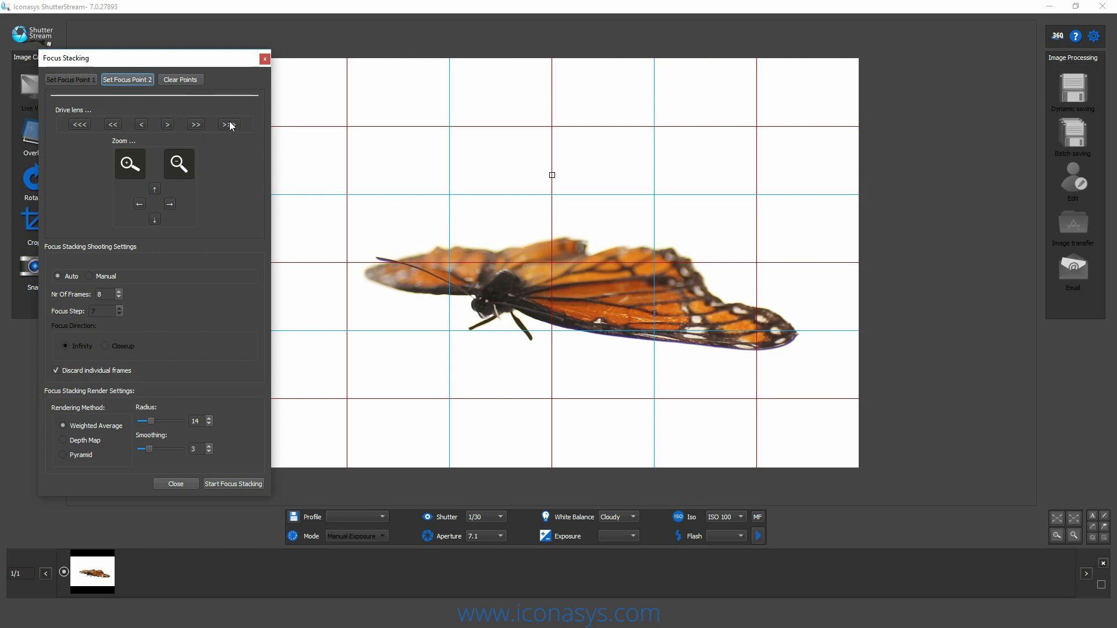
# Shift the lens focus onto the far wing for the second point and check it up close.
pyautogui.click(141, 125)
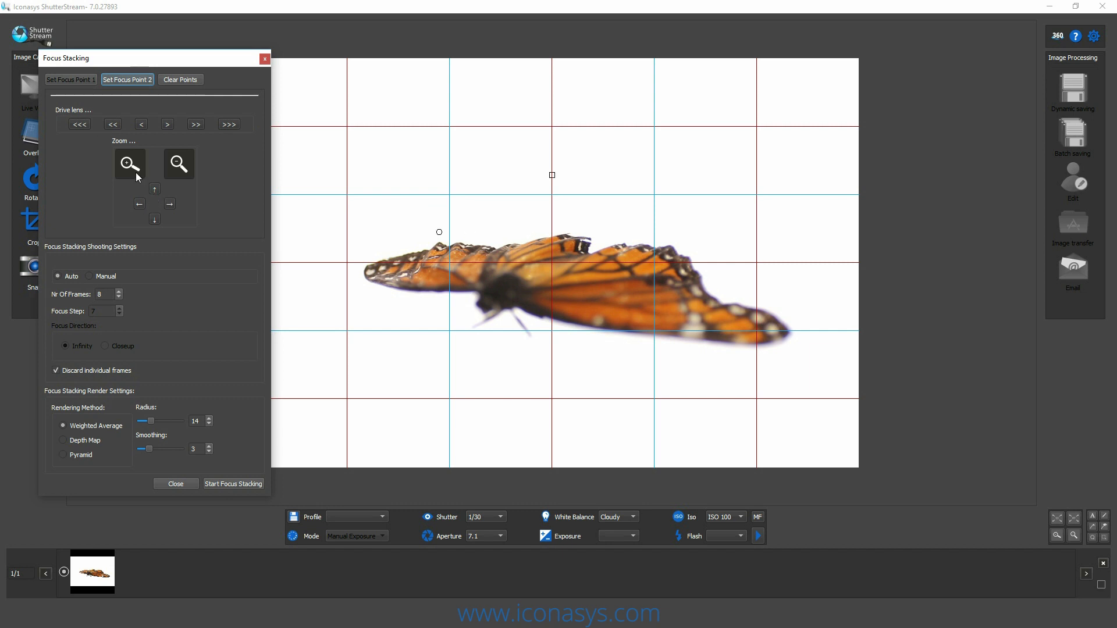
pyautogui.click(129, 164)
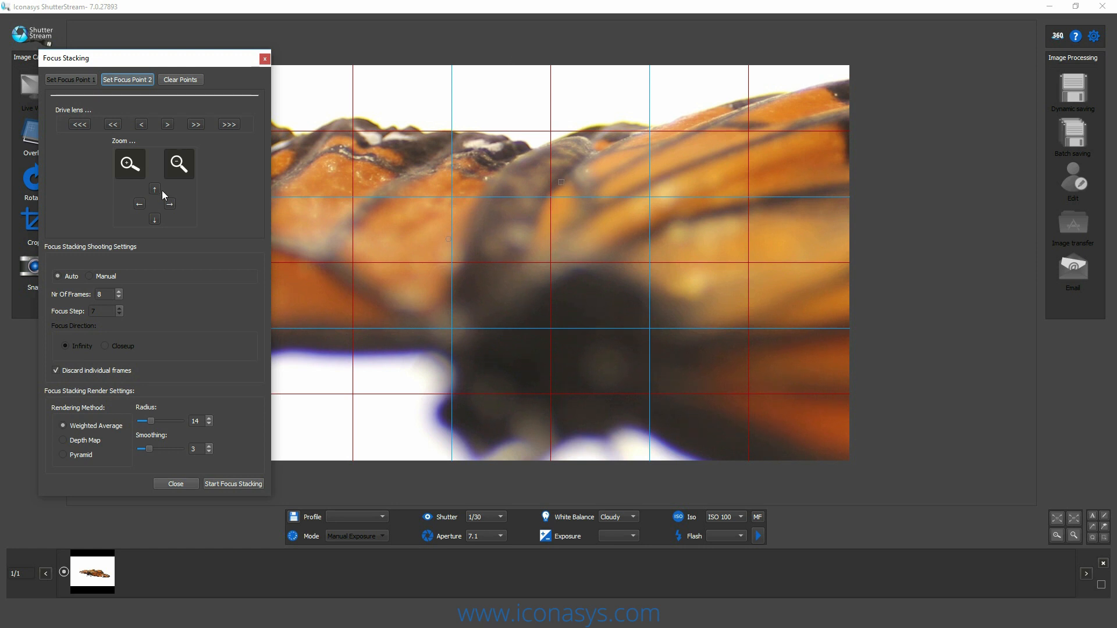
pyautogui.click(139, 205)
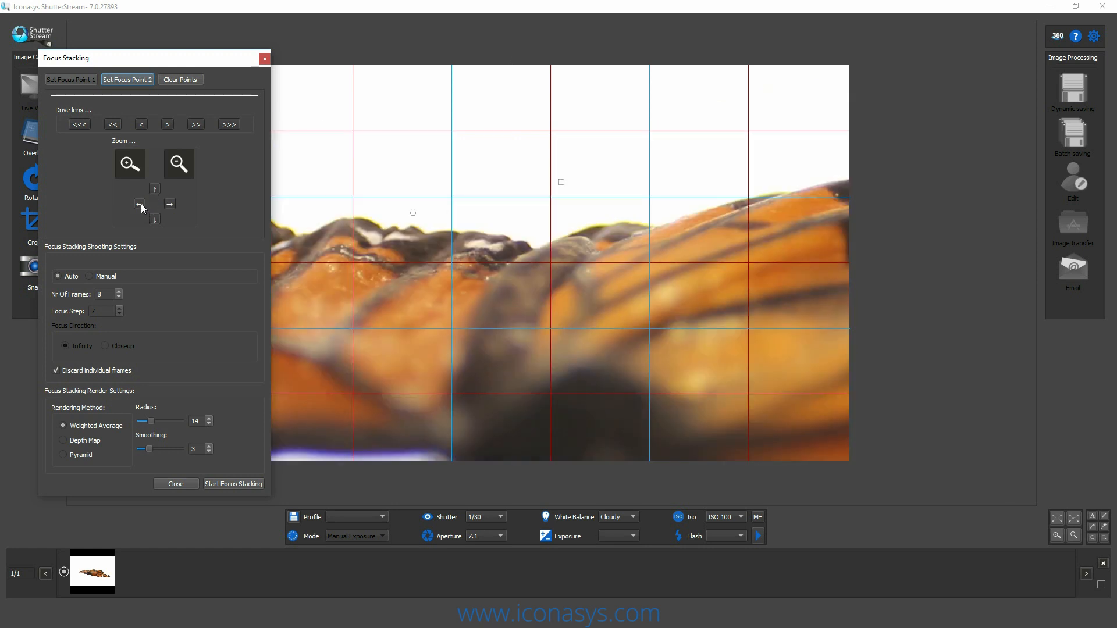
pyautogui.click(195, 125)
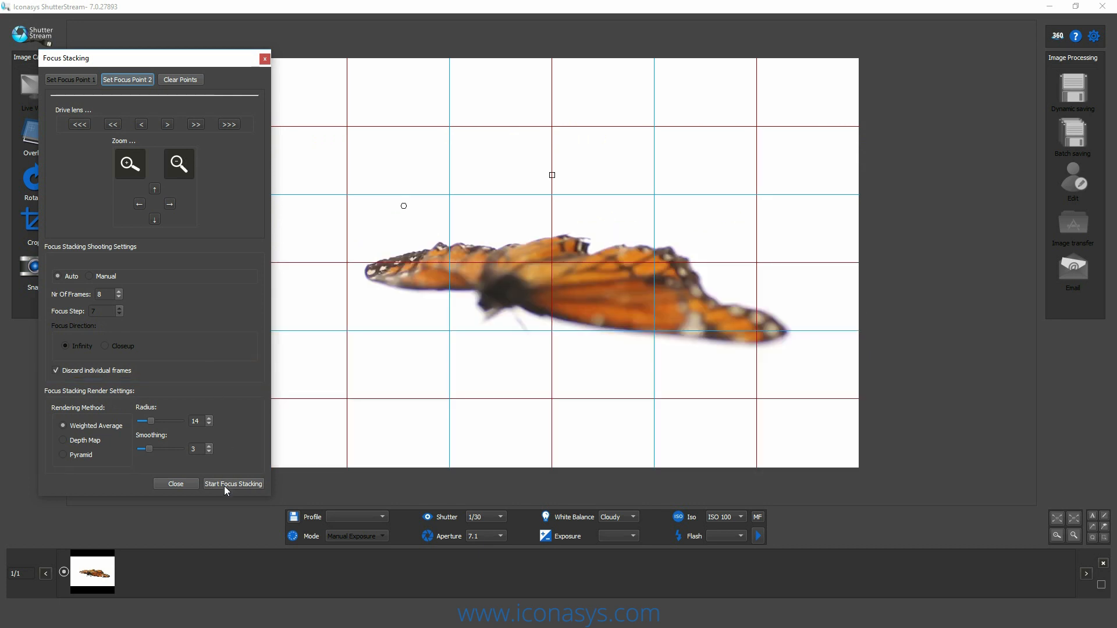
# Run Start Focus Stacking so the camera captures the sequence of frames at different depths.
pyautogui.click(176, 484)
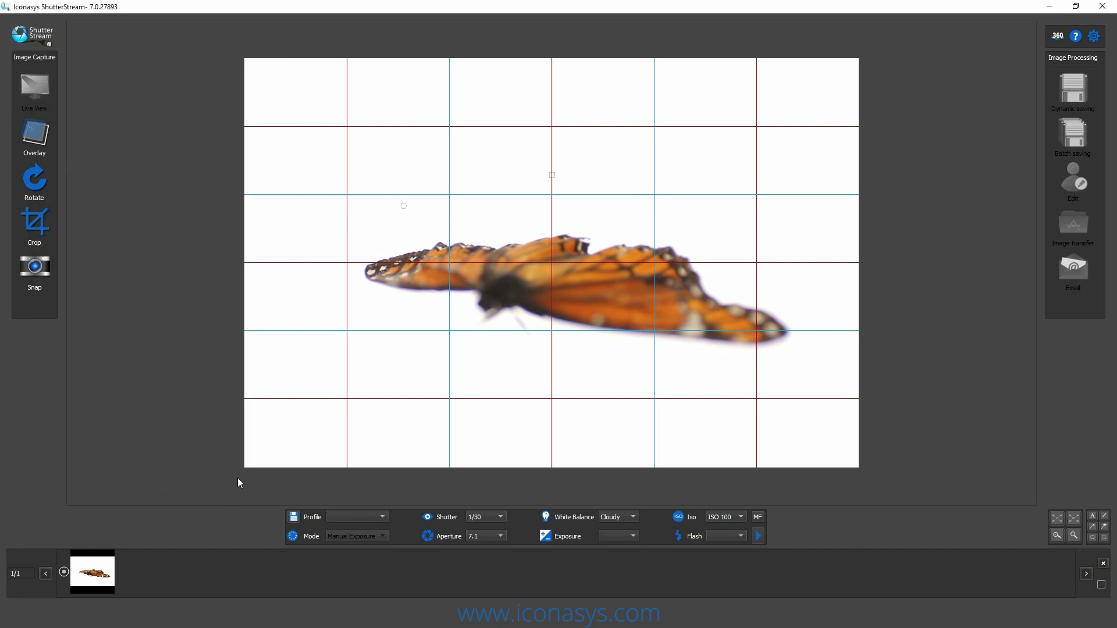
pyautogui.click(33, 137)
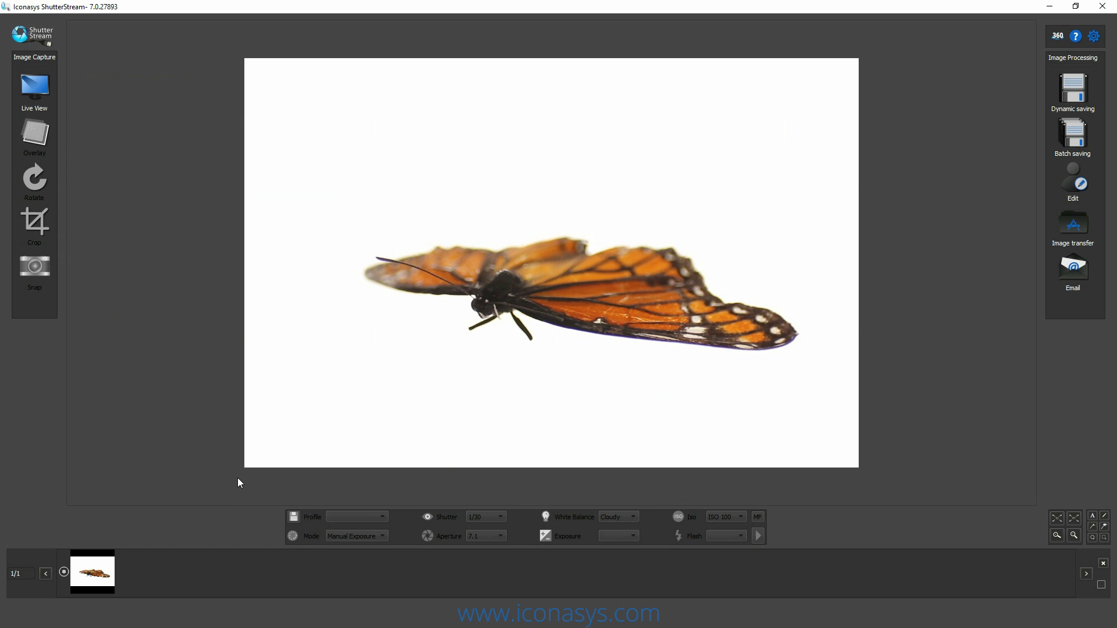
pyautogui.click(33, 269)
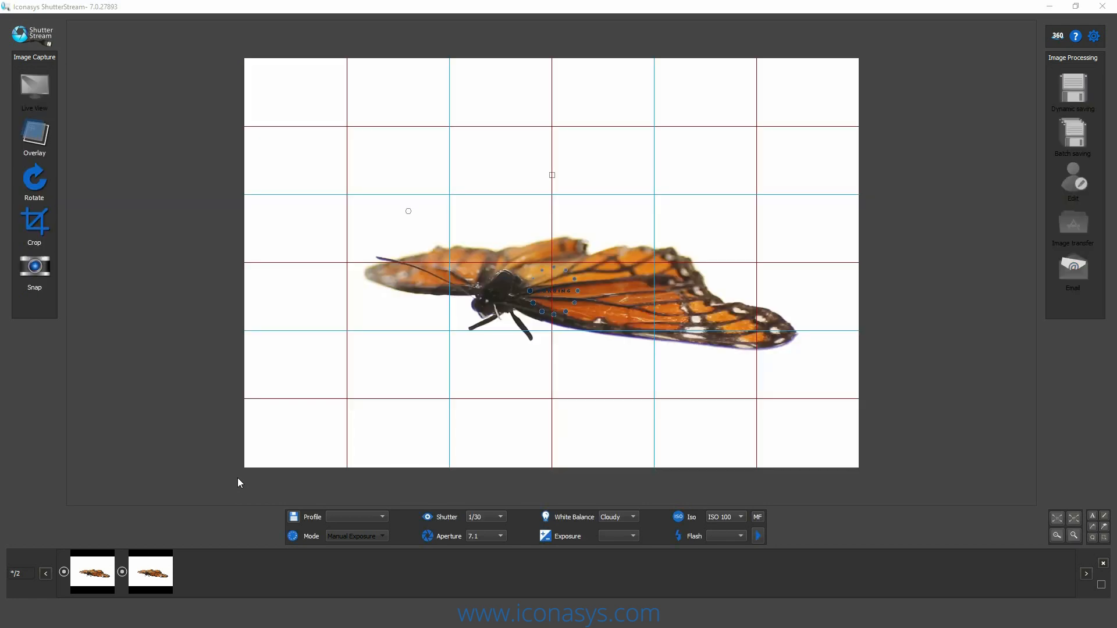
pyautogui.click(34, 138)
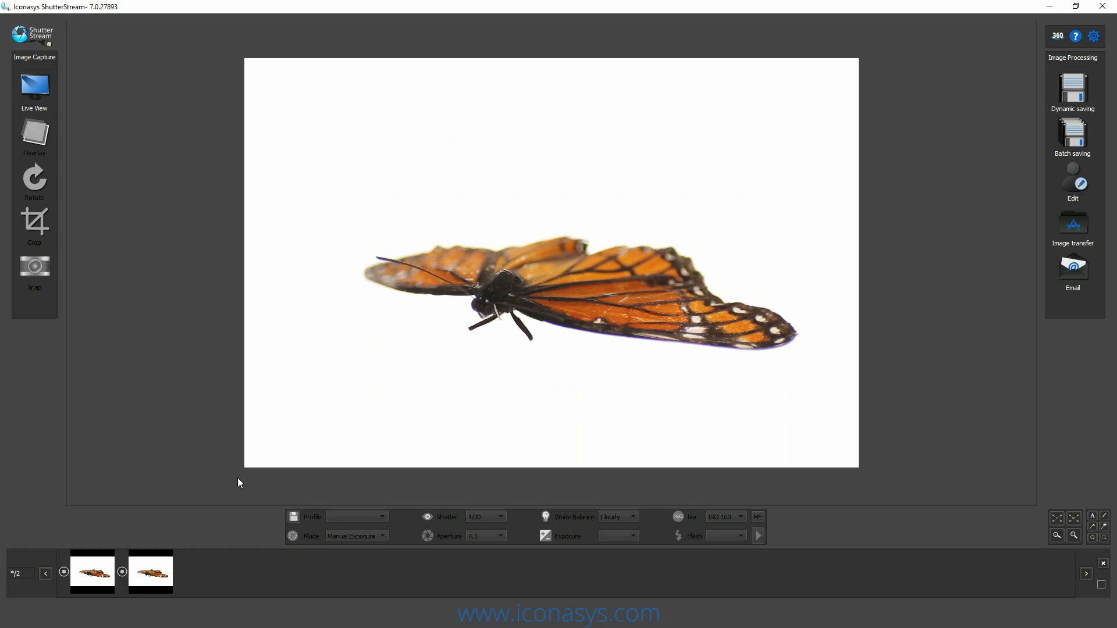
pyautogui.click(33, 265)
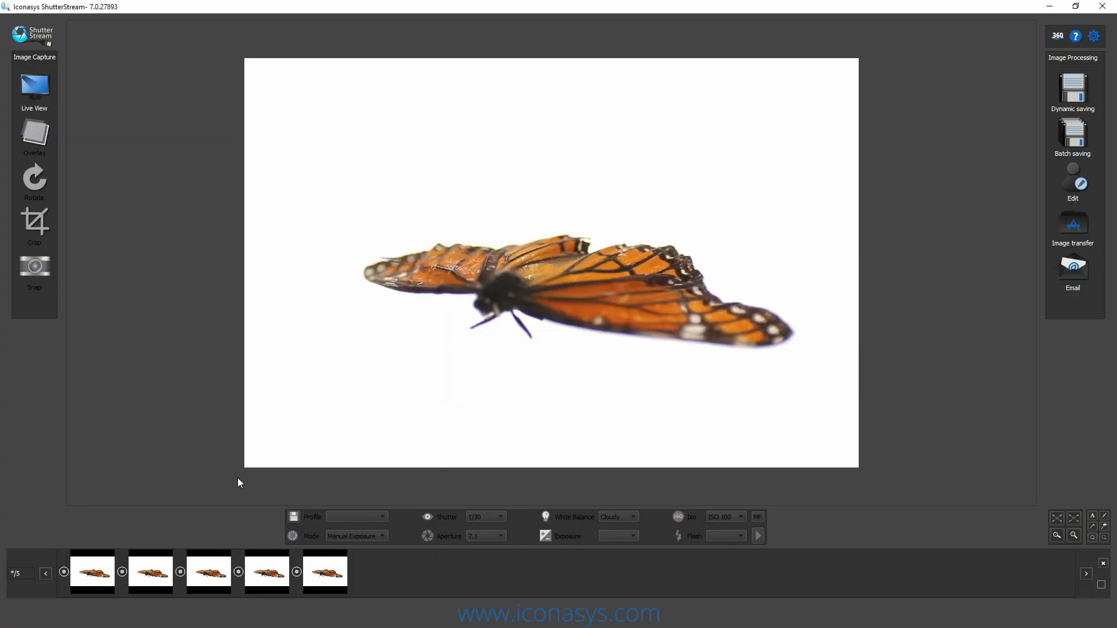
pyautogui.click(34, 265)
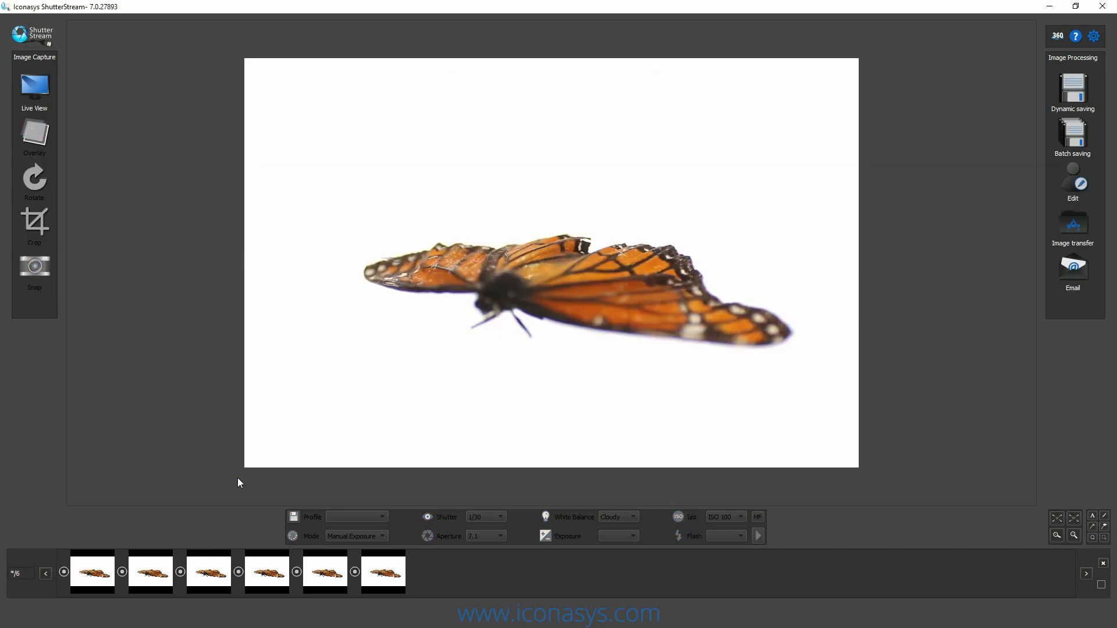
pyautogui.click(34, 265)
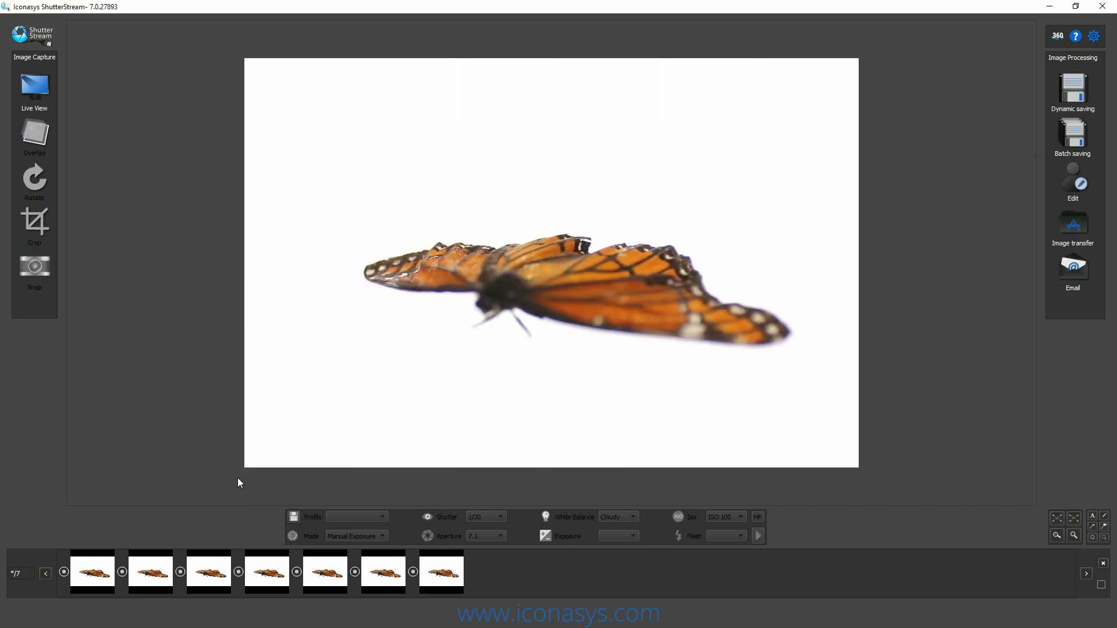
pyautogui.click(33, 272)
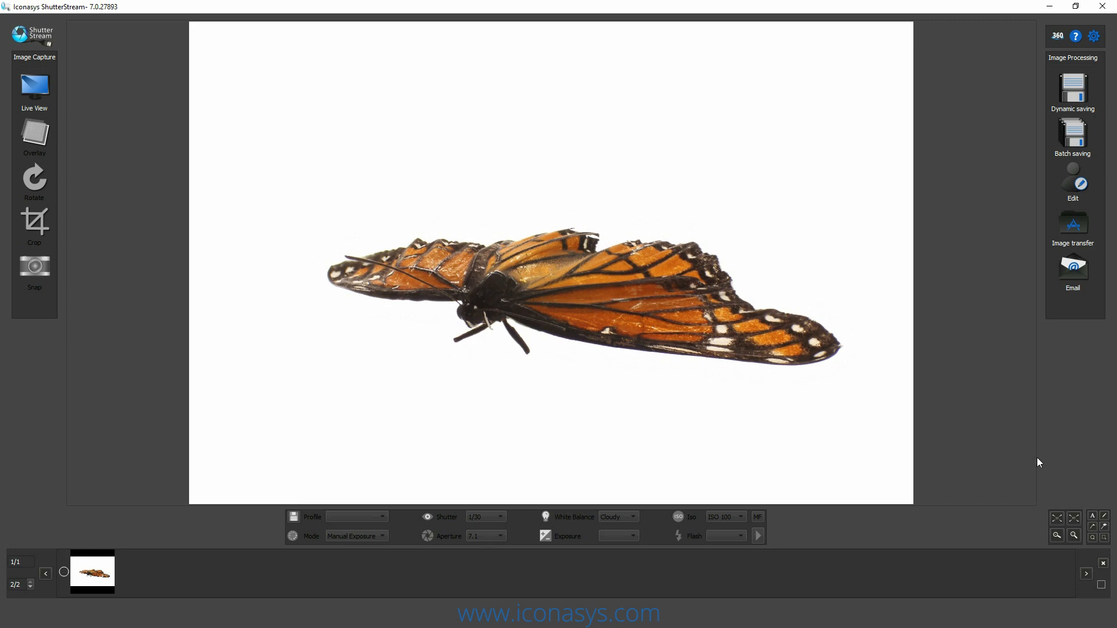
# Select the rendered focus-stacked butterfly image from the filmstrip.
pyautogui.click(1058, 535)
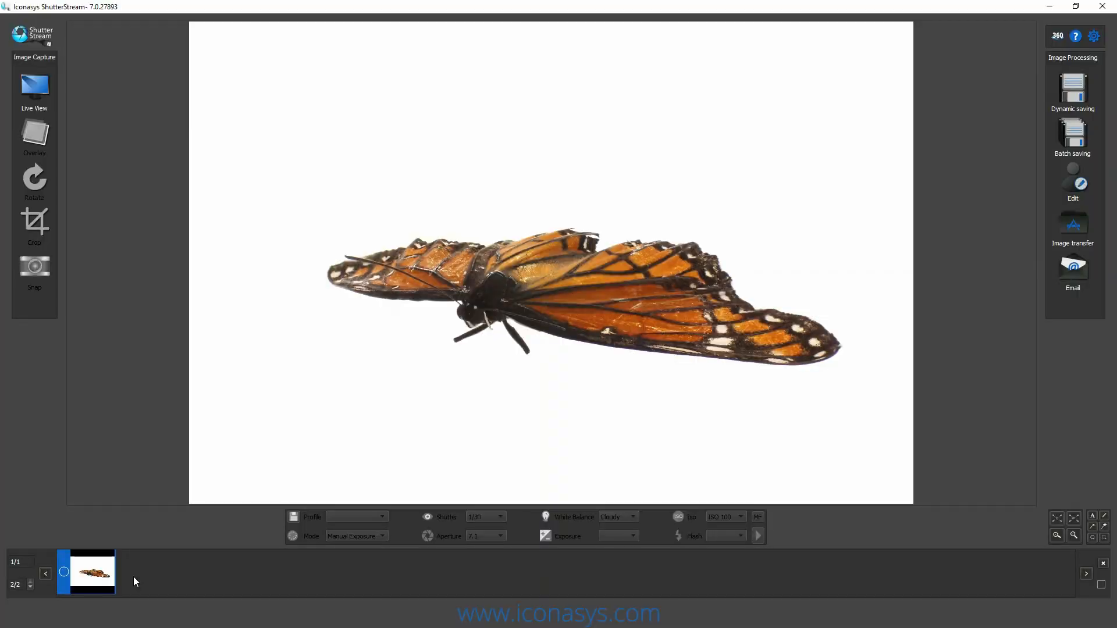
pyautogui.click(1072, 180)
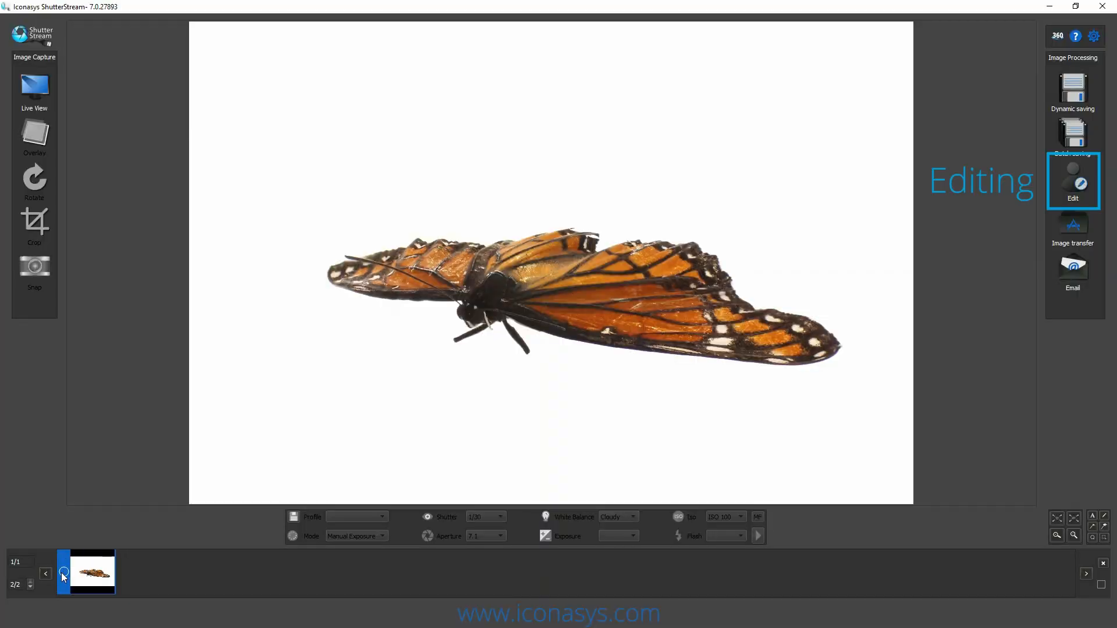
# In the editor, use the magic wand on the white background to make it transparent around the butterfly.
pyautogui.click(1072, 179)
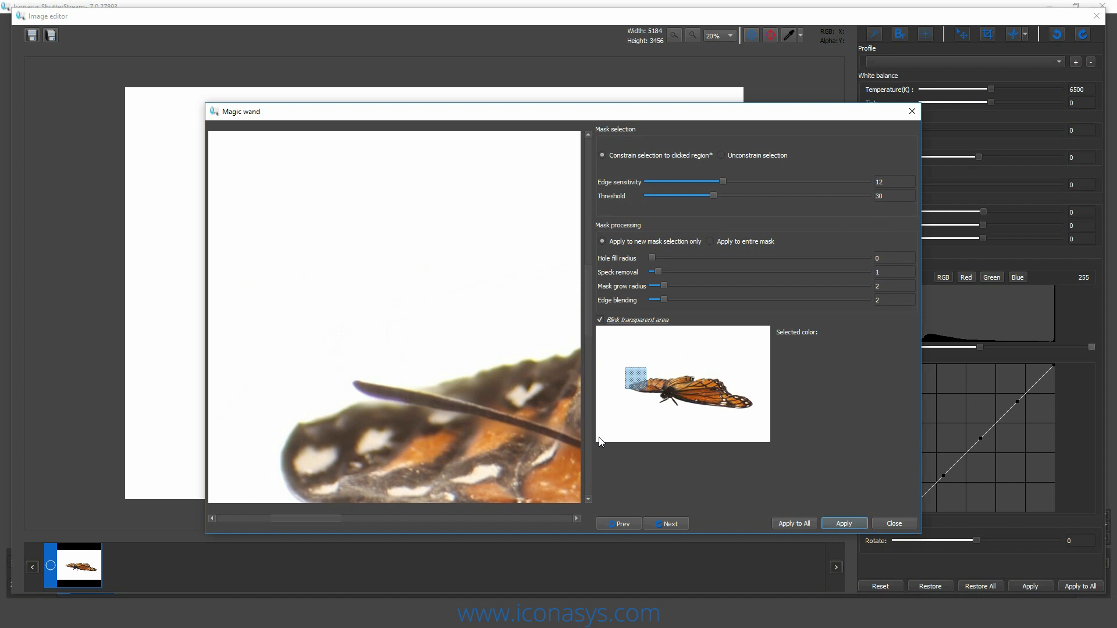
pyautogui.moveTo(626, 152)
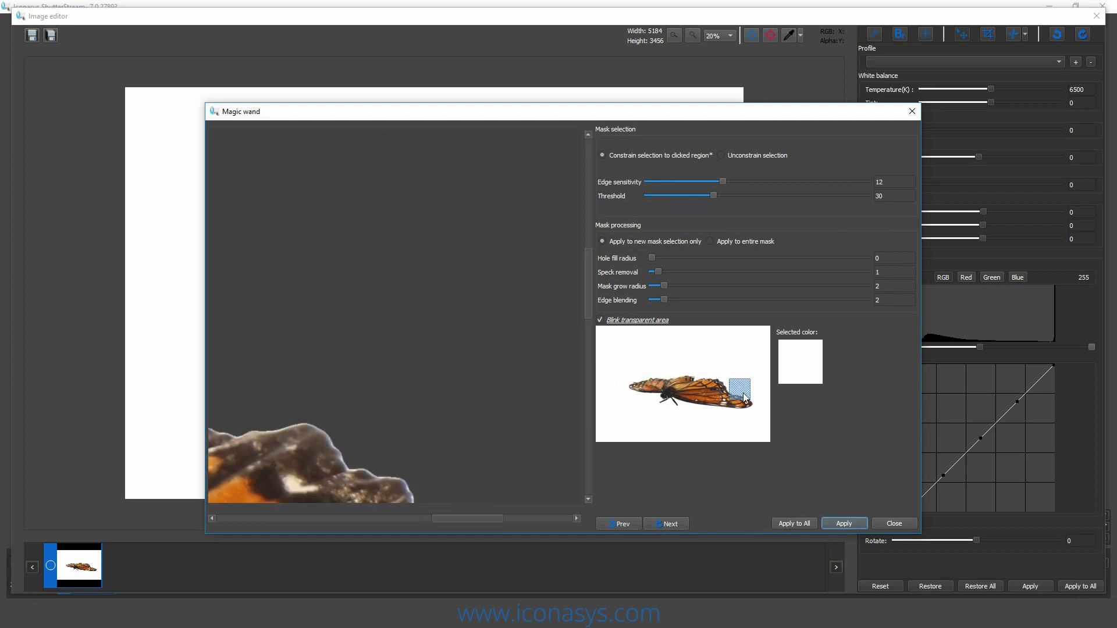
pyautogui.click(845, 522)
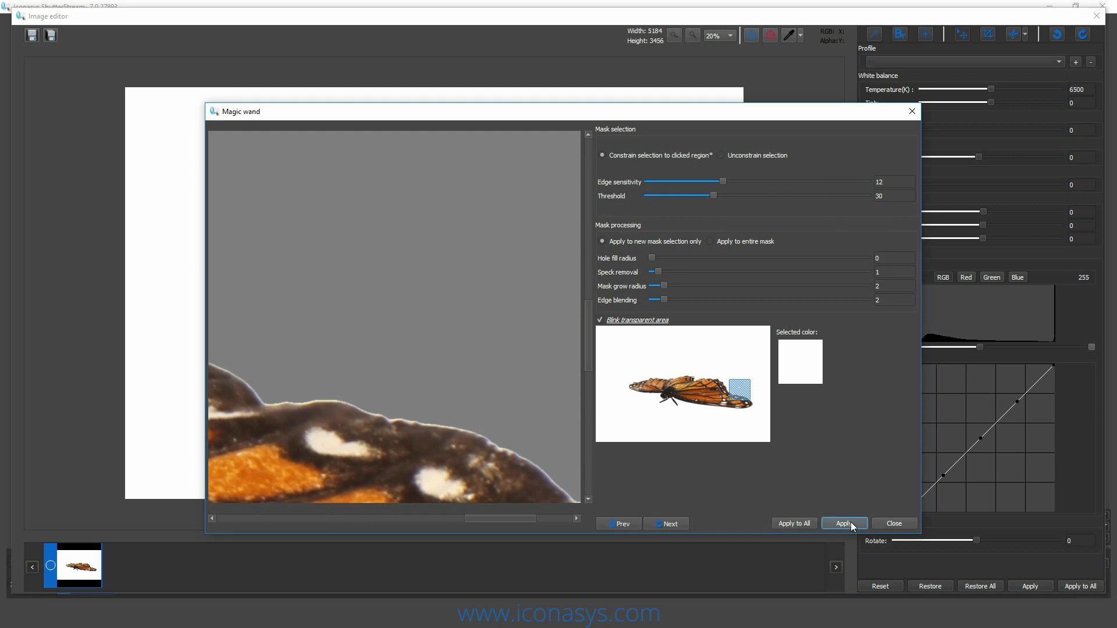
pyautogui.click(845, 523)
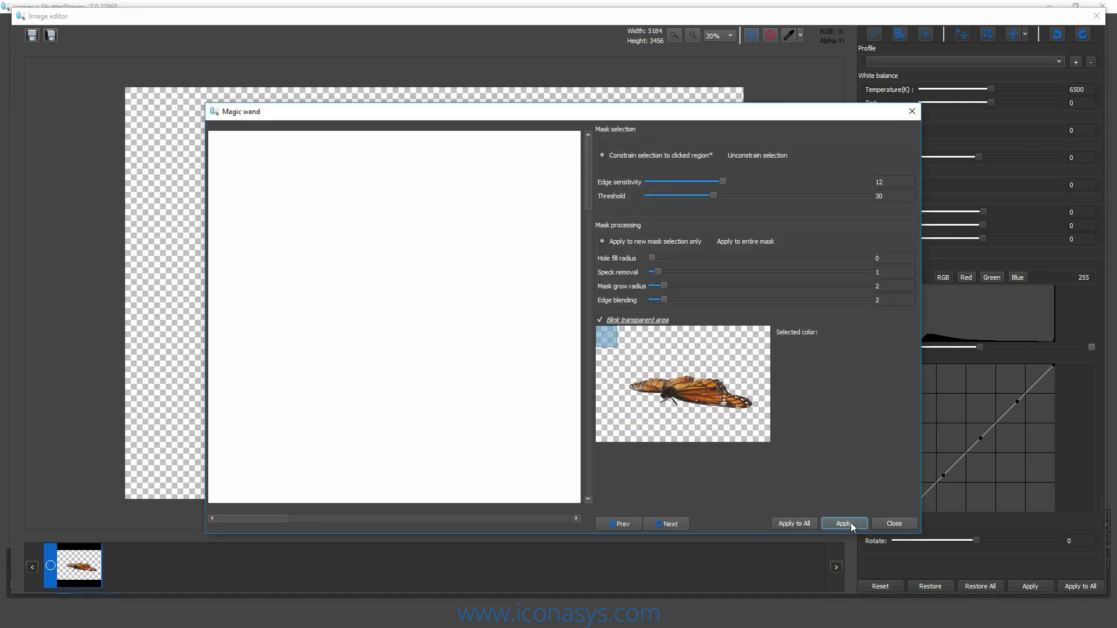
pyautogui.click(844, 523)
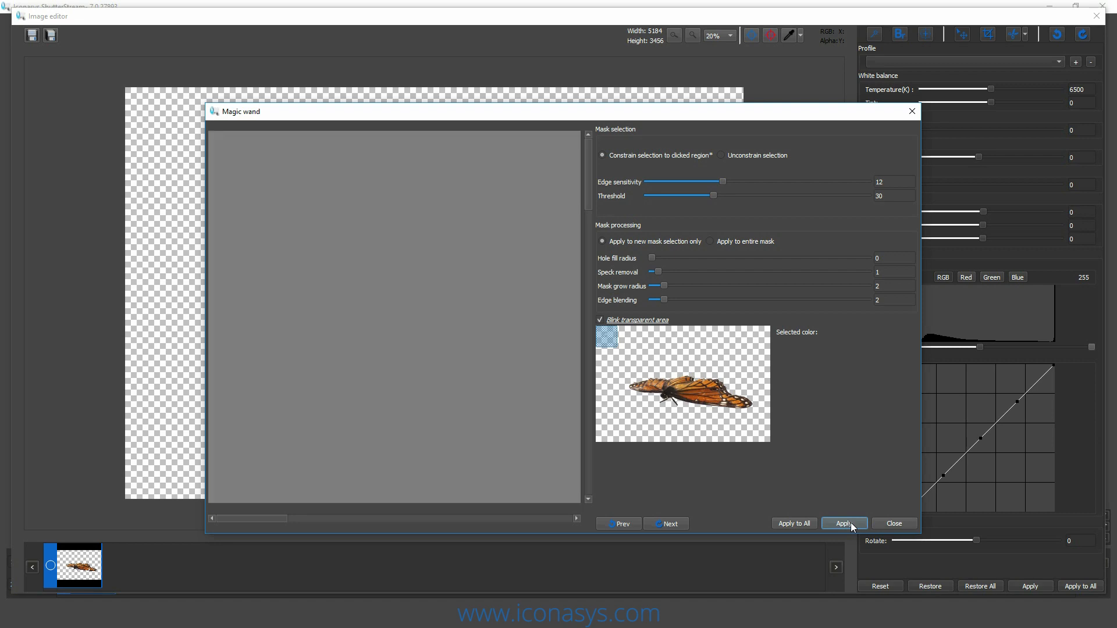